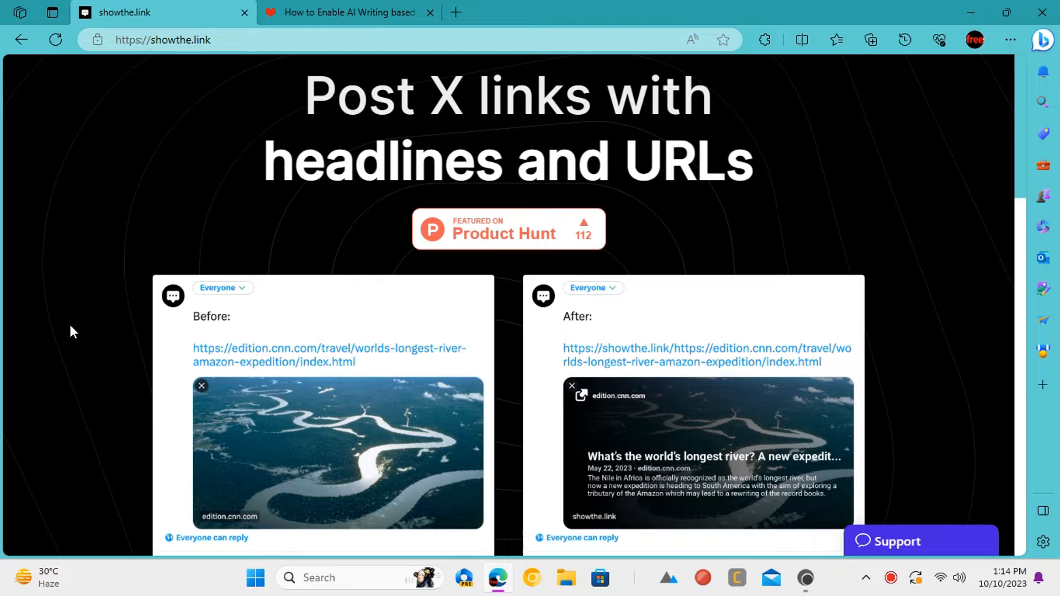
Sign up for the free plan and create a new showthe.link account.
scroll("down", 3)
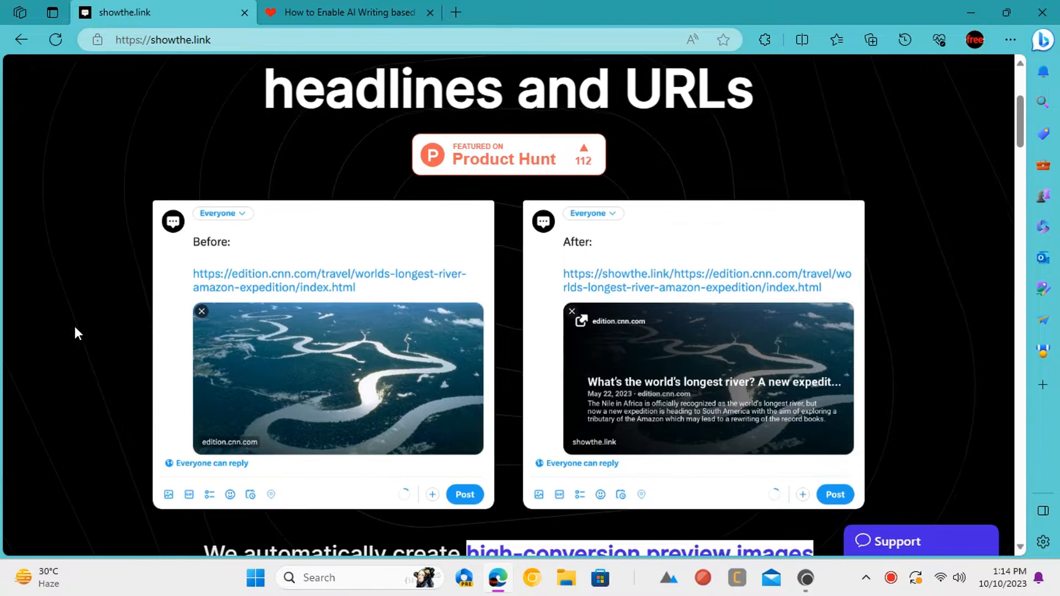
mouse_move(315, 395)
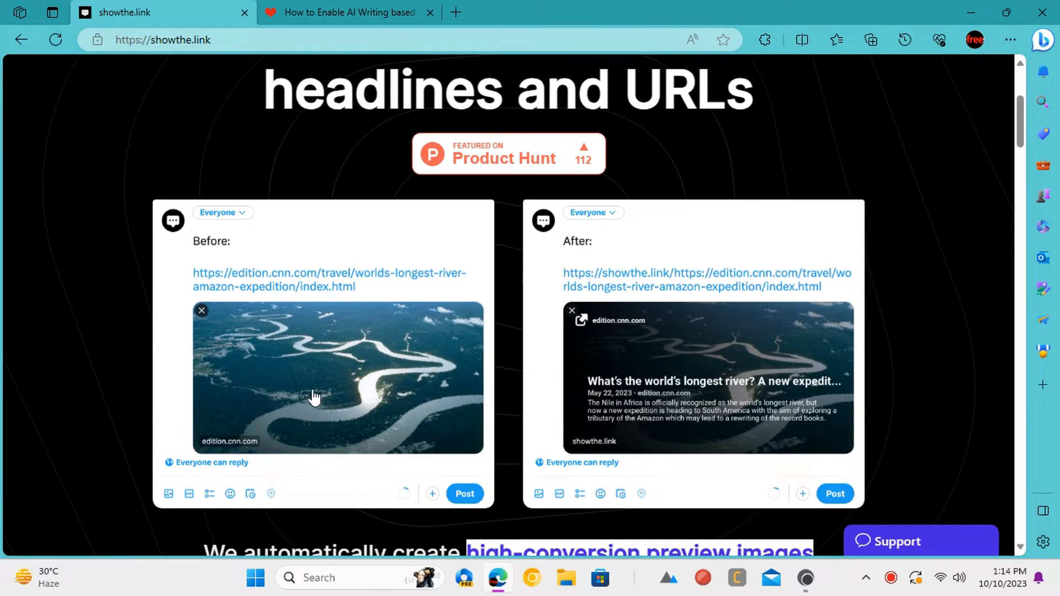
mouse_move(868, 397)
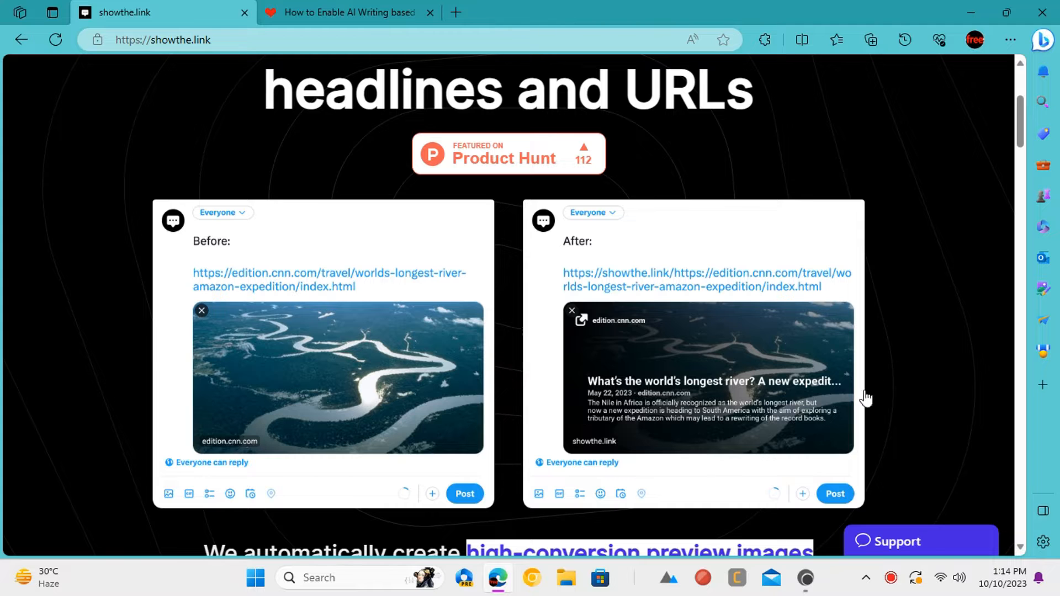
mouse_move(583, 384)
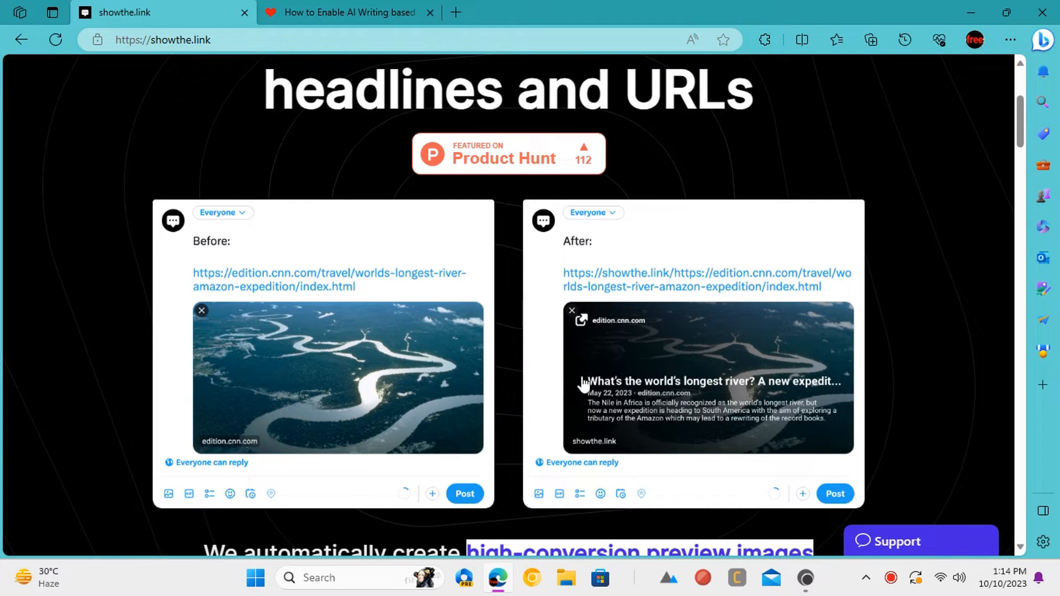
scroll("down", 3)
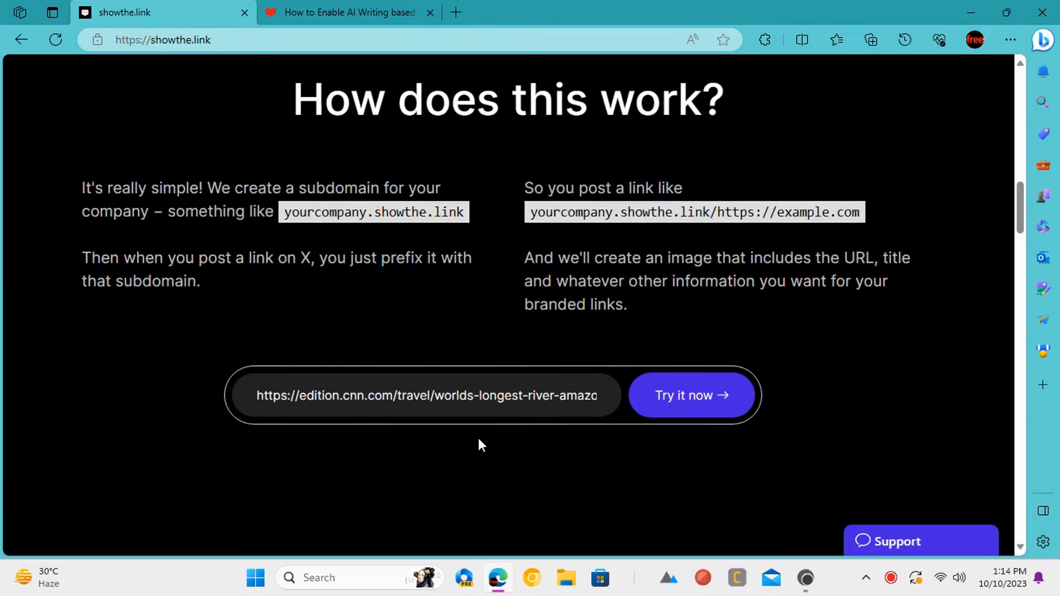
scroll("down", 3)
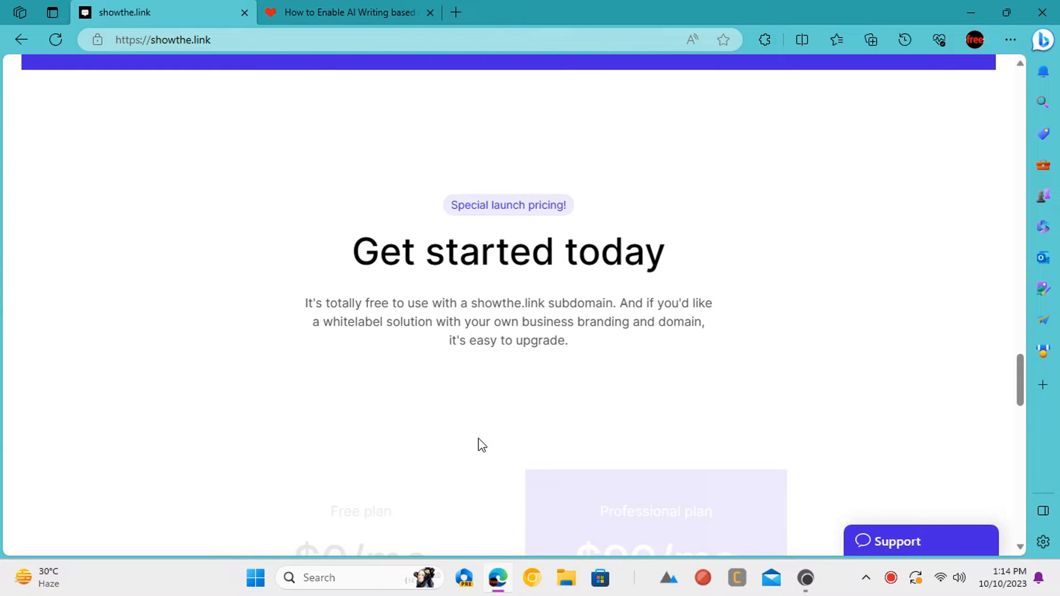
scroll("down", 3)
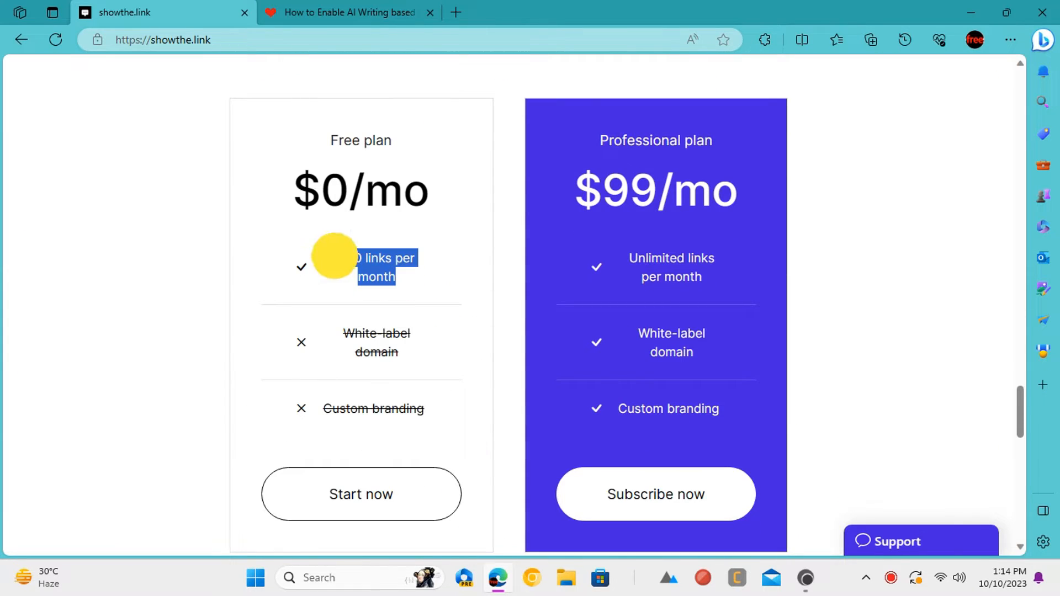
left_click(360, 494)
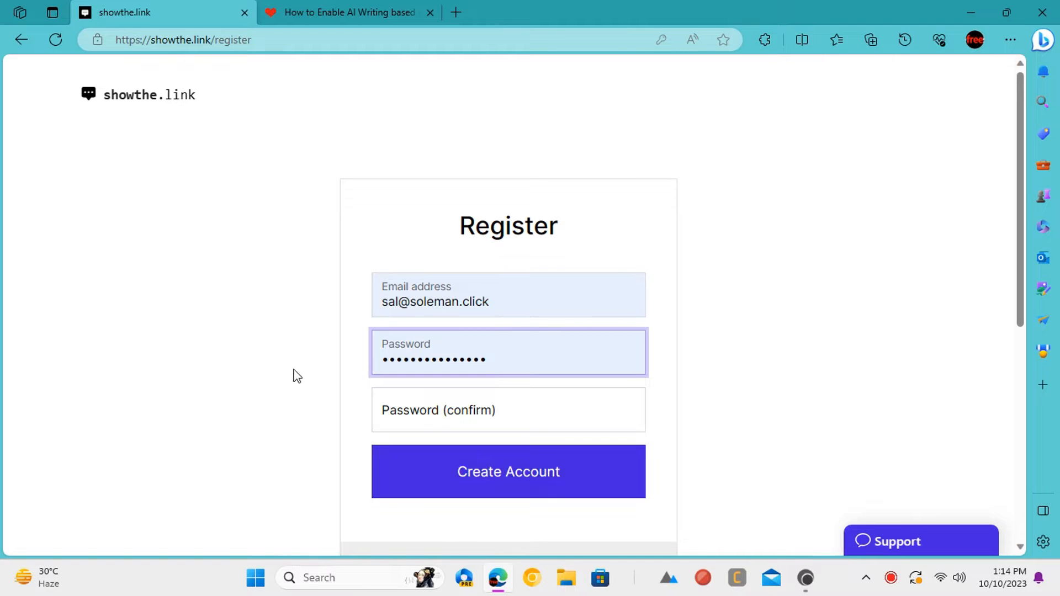
left_click(508, 471)
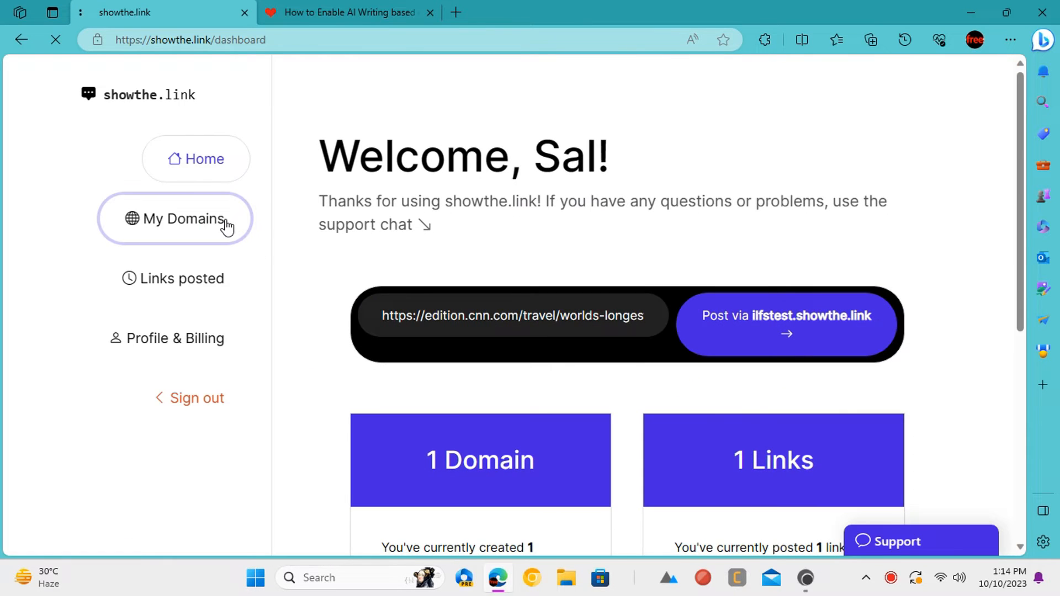
Review My Domains, then post the ilovefreesoftware article URL to X via ilfstest.showthe.link.
left_click(175, 219)
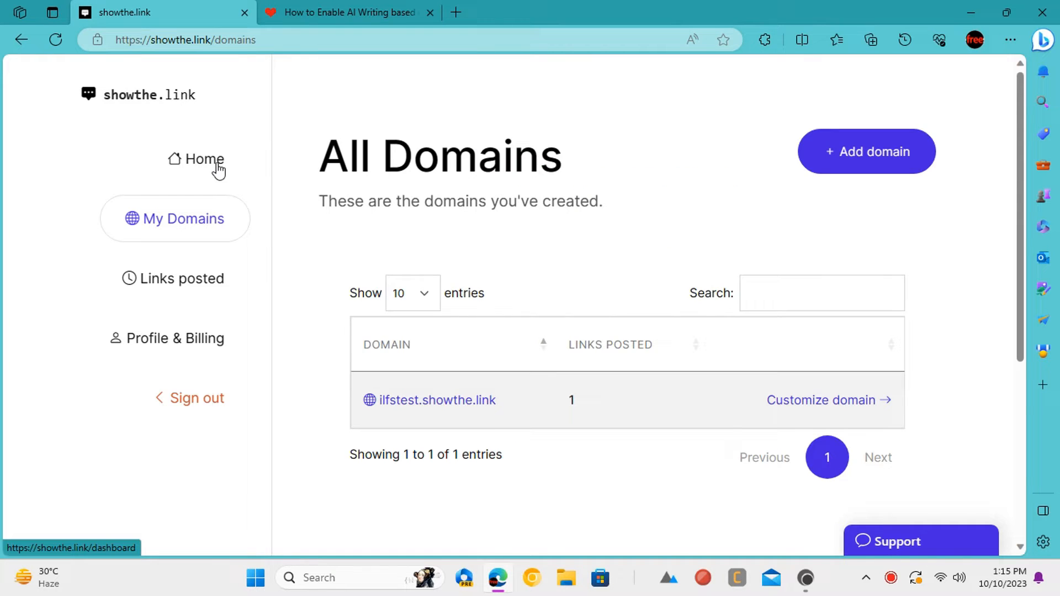
left_click(203, 159)
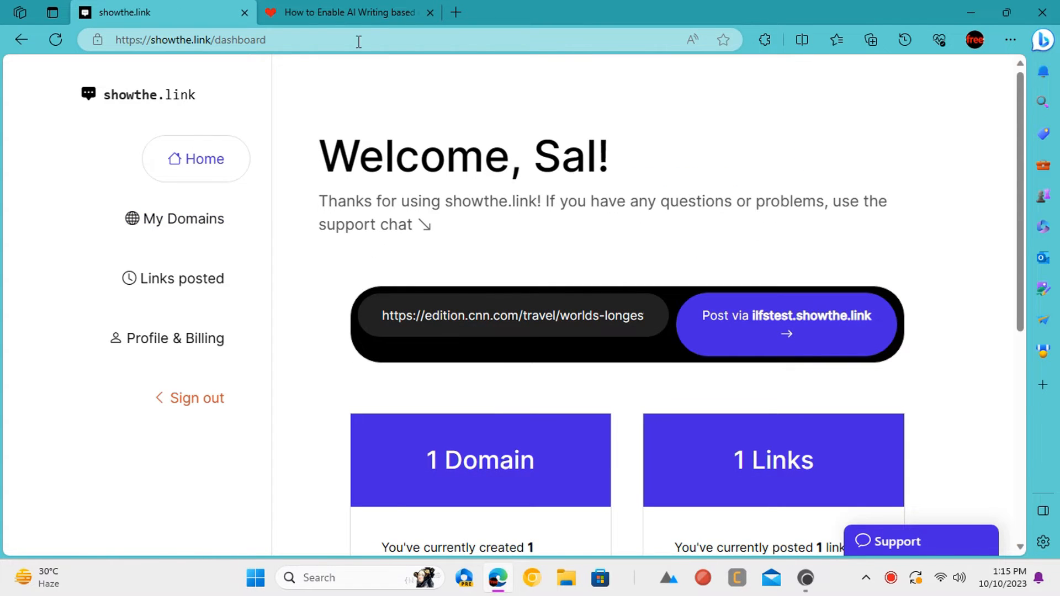
mouse_move(475, 316)
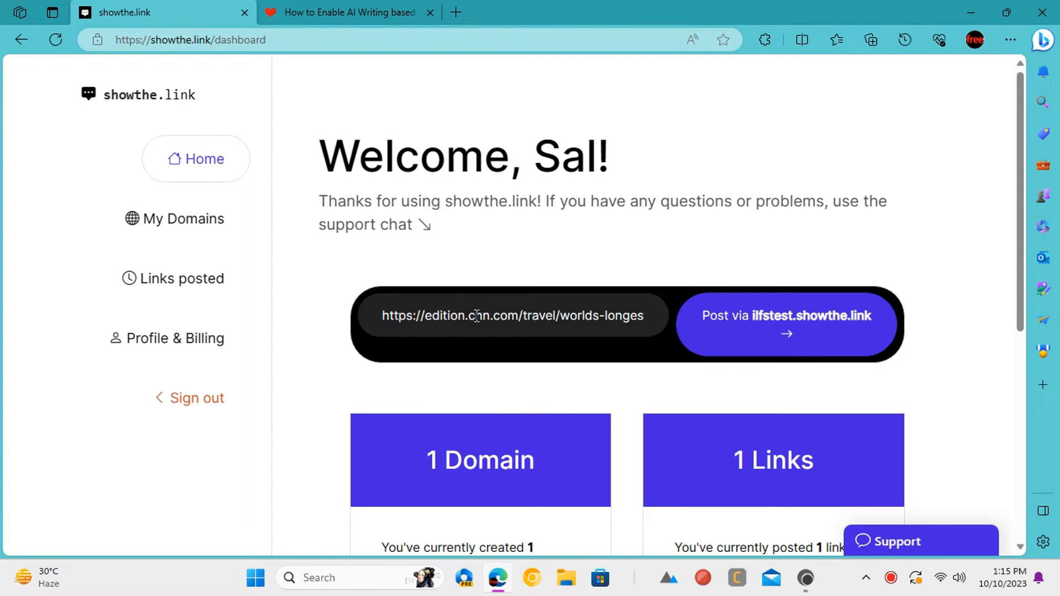
left_click(786, 325)
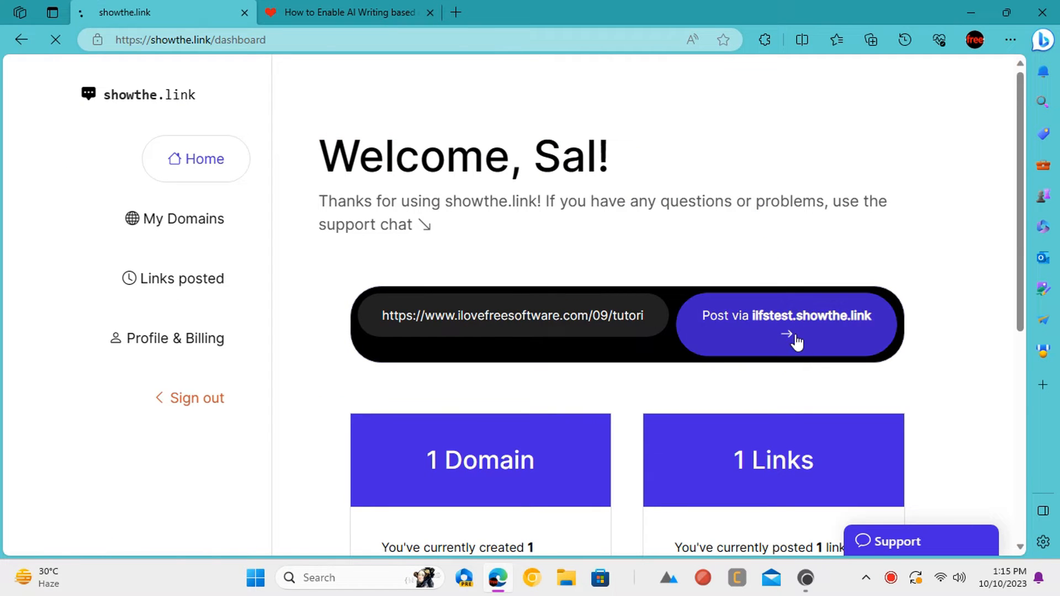
left_click(786, 325)
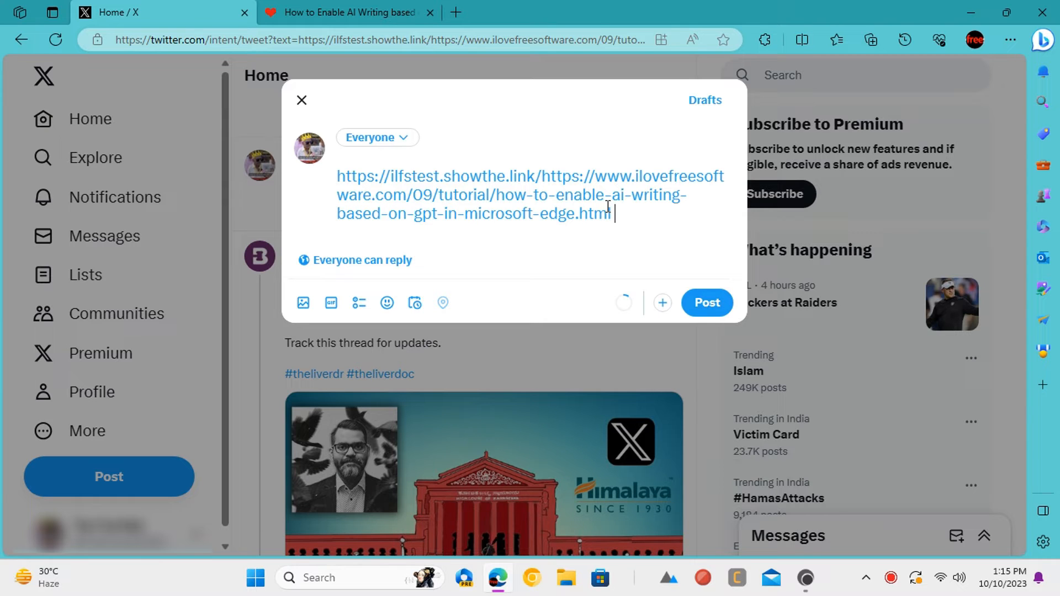
Publish the prefilled tweet so the link shows a preview card crediting ilfstest.showthe.link.
left_click(706, 302)
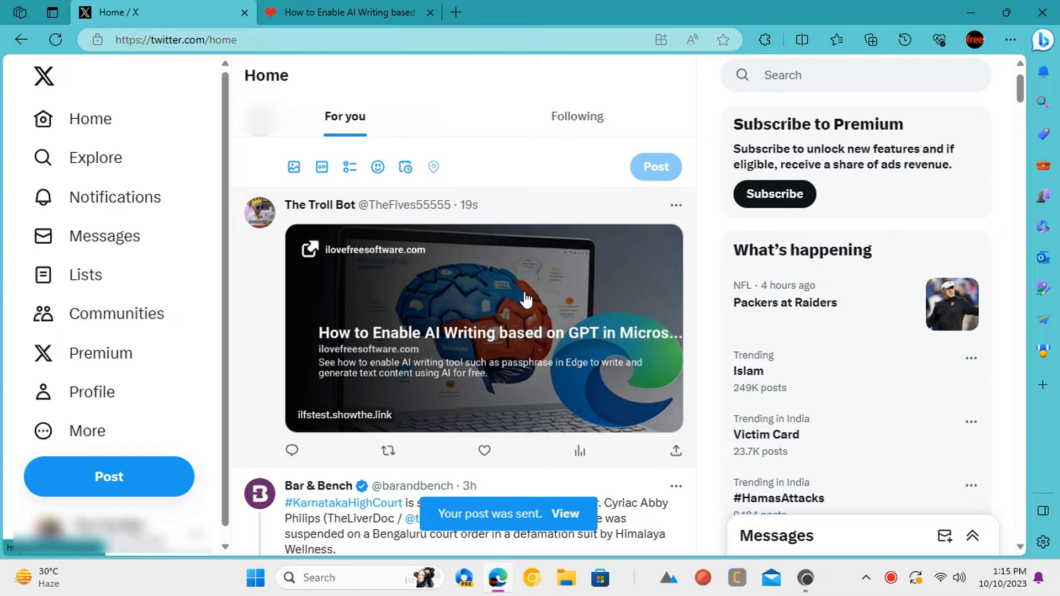
mouse_move(420, 375)
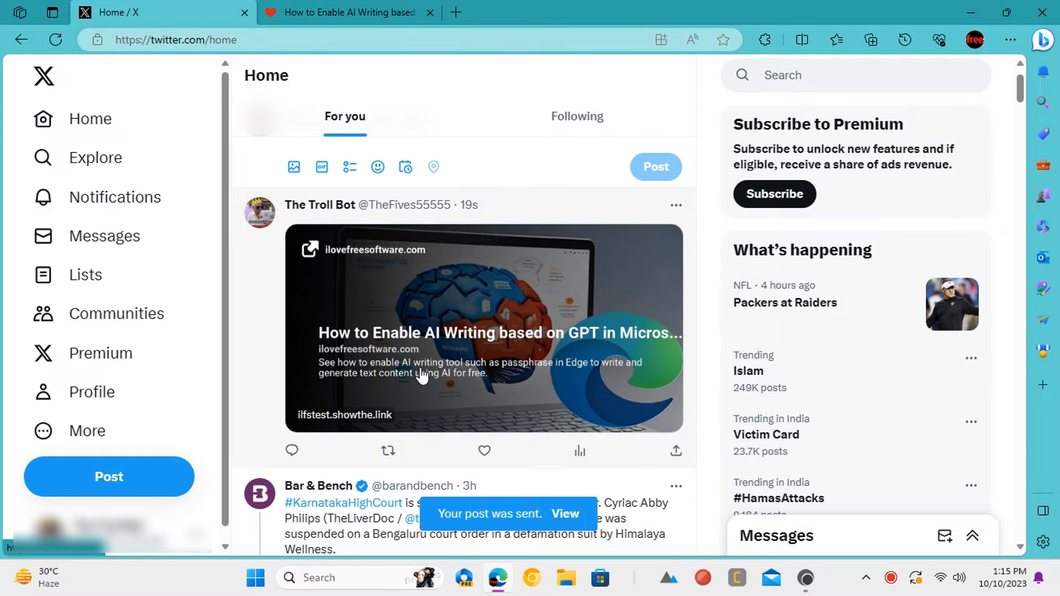